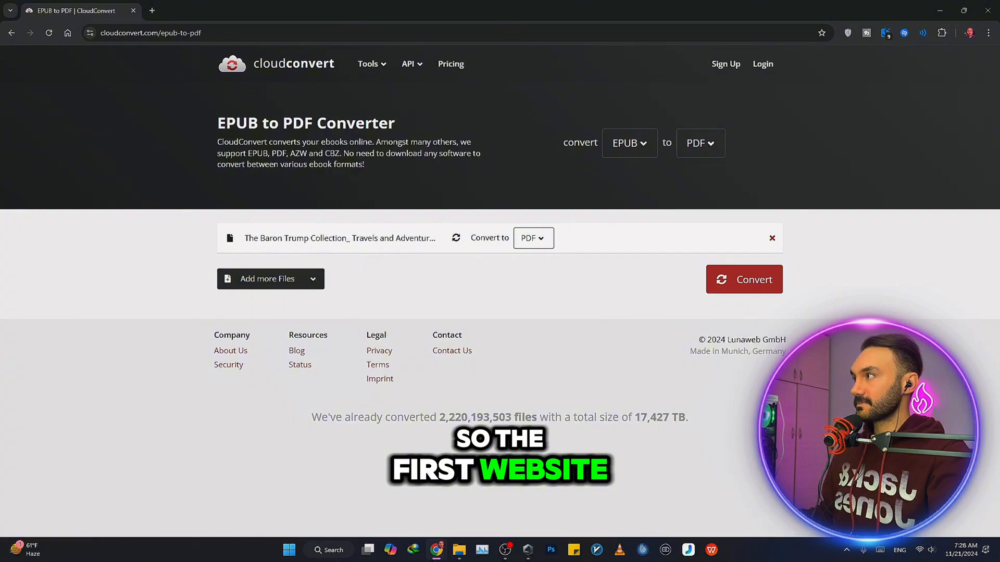
pyautogui.moveTo(274, 76)
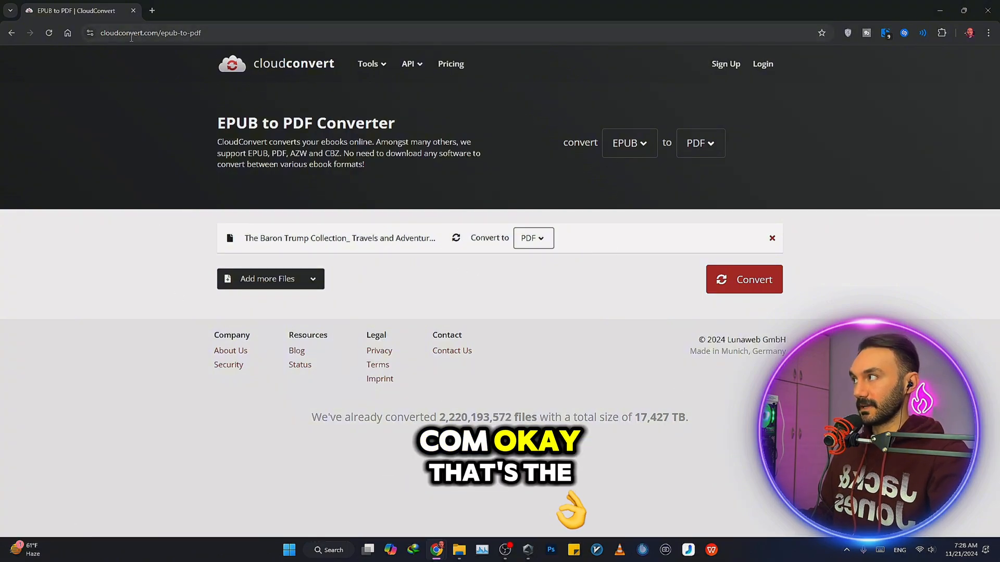
# Go to cloudconvert.com to return to the main File Converter page.
pyautogui.click(146, 33)
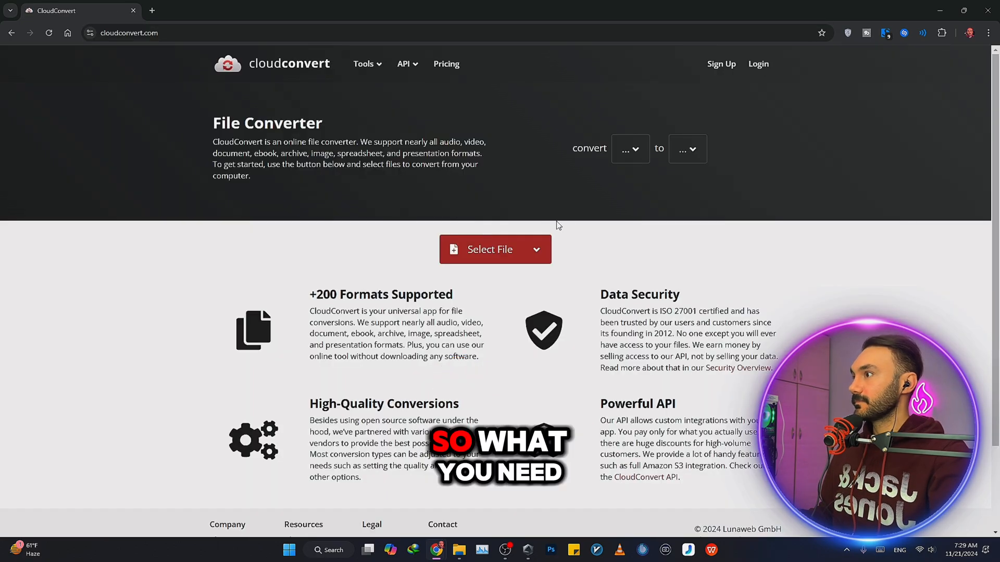
# Search for and pick EPUB as the source format and PDF as the target.
pyautogui.click(630, 149)
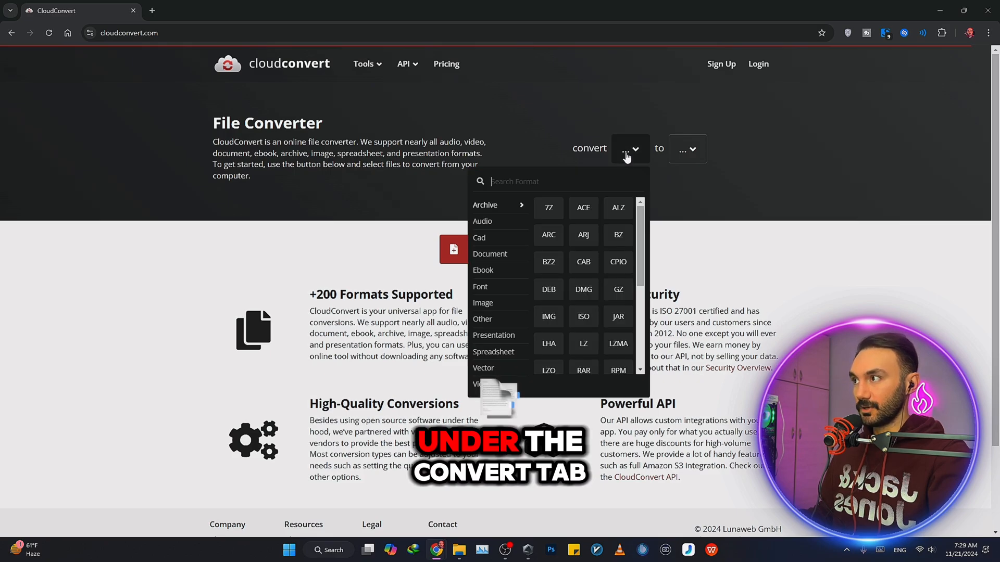
pyautogui.write('e')
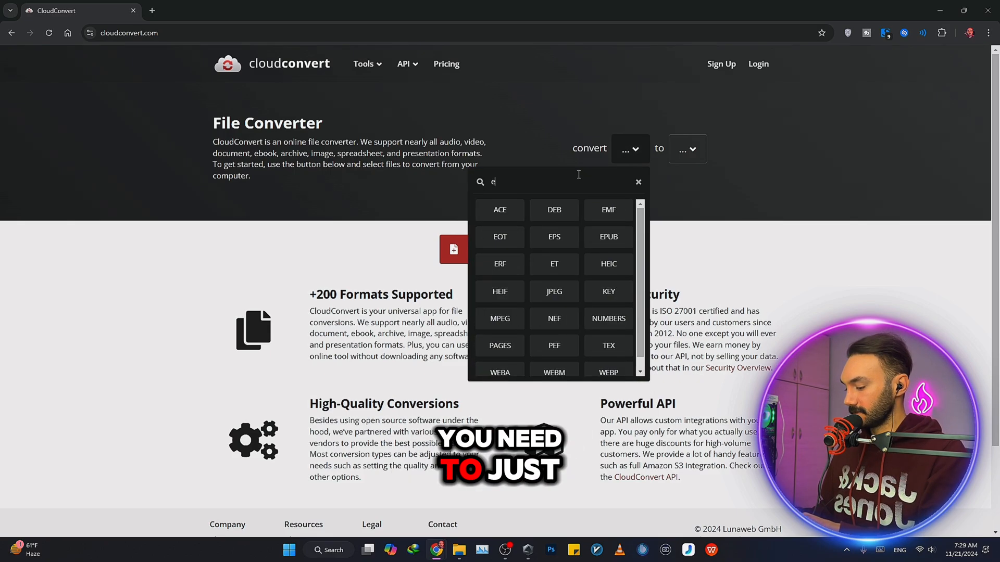
pyautogui.write('pub')
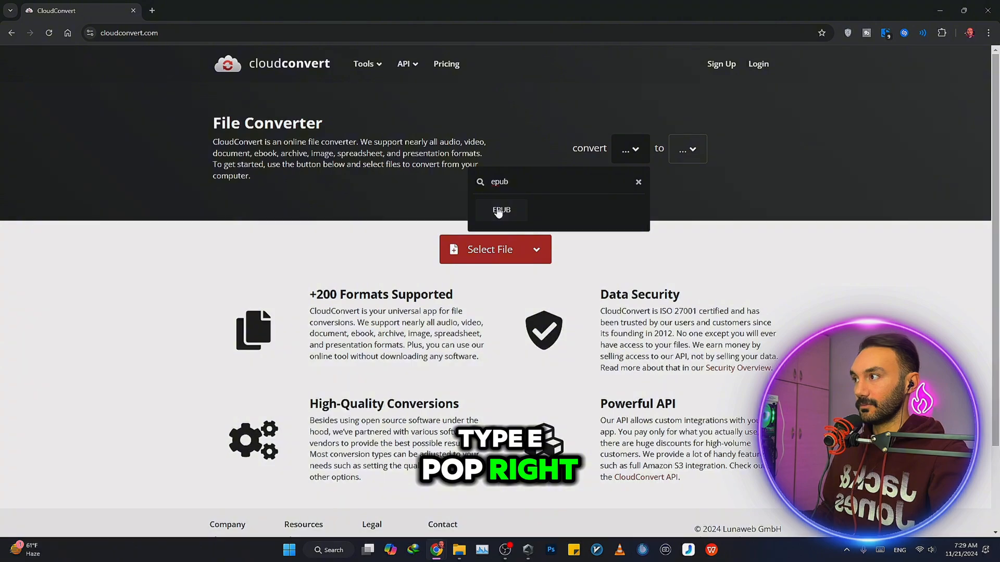
pyautogui.click(500, 210)
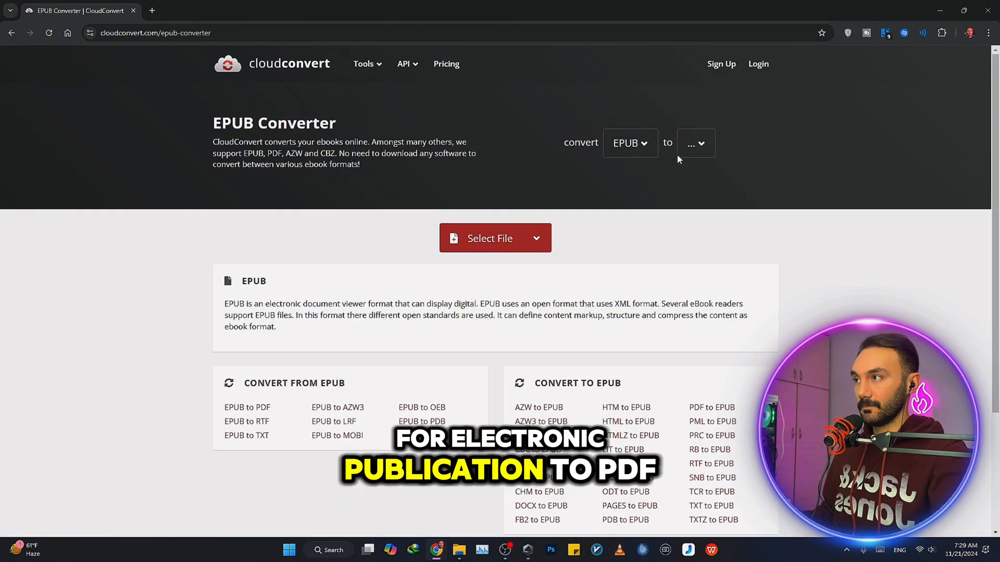
pyautogui.click(695, 143)
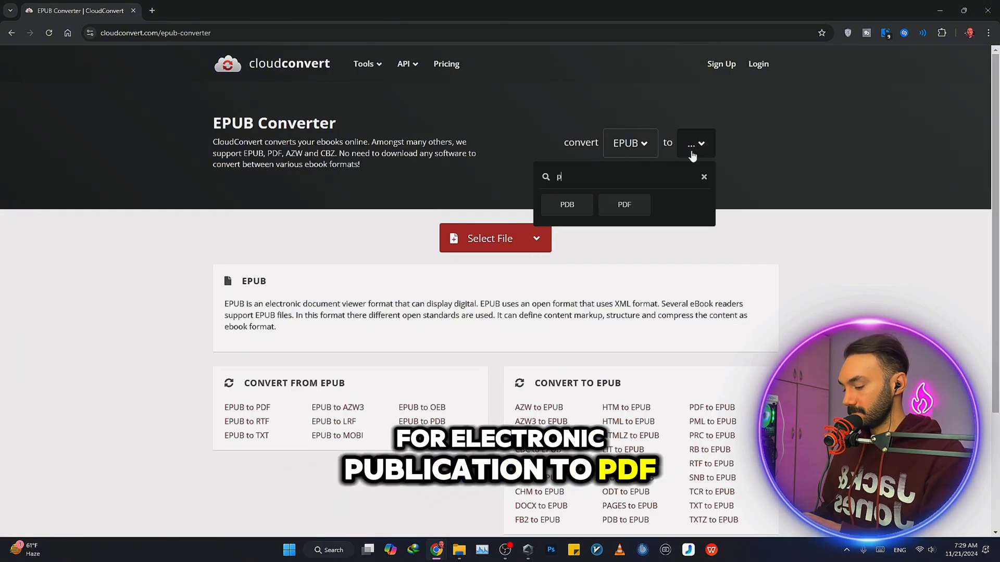
pyautogui.click(624, 205)
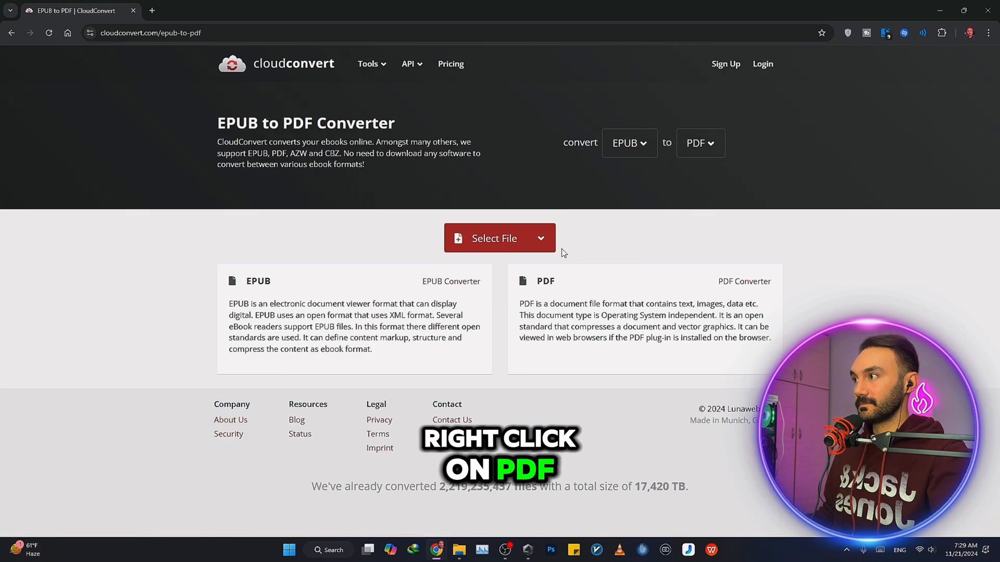
# Upload the Baron Trump Collection EPUB and convert it to PDF.
pyautogui.click(494, 238)
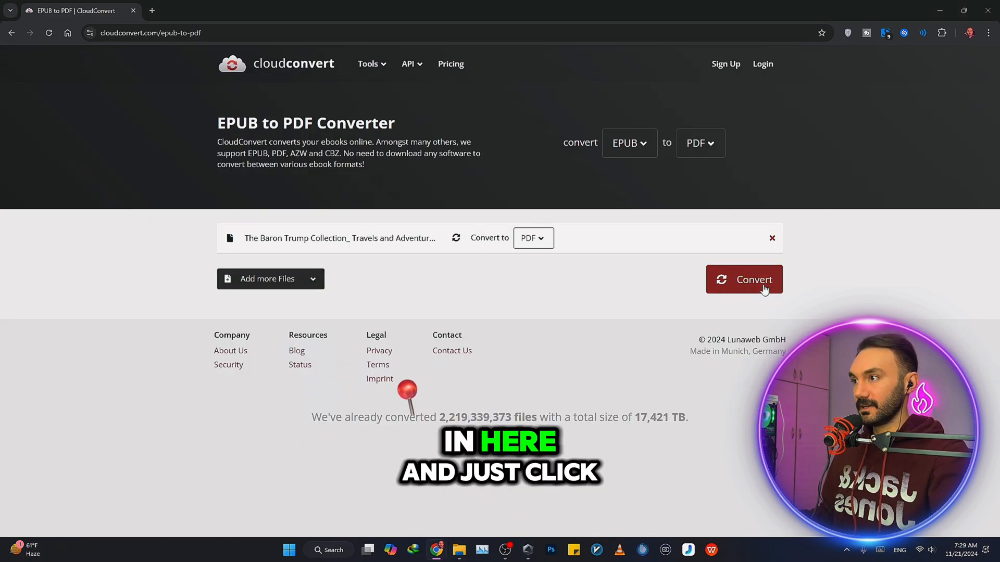
pyautogui.click(744, 280)
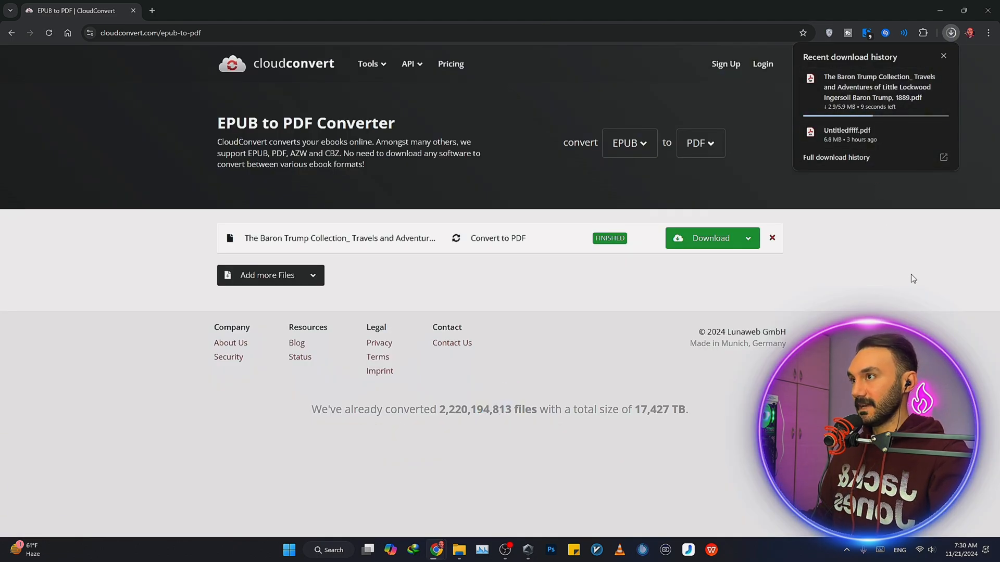
# Upload the Baron Trump Collection EPUB on ebook2pdf.com and download the ZIP result.
pyautogui.click(943, 56)
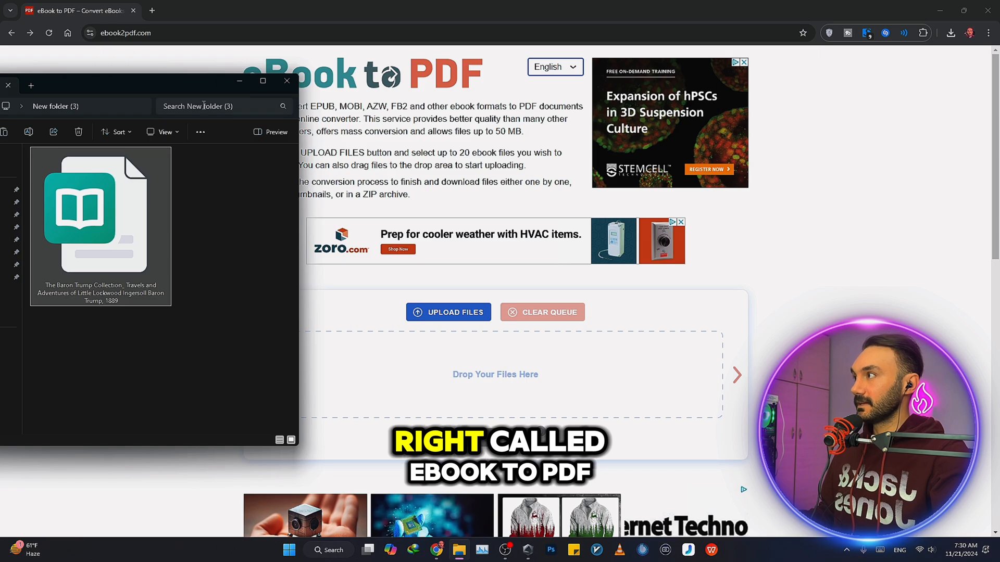
pyautogui.click(287, 80)
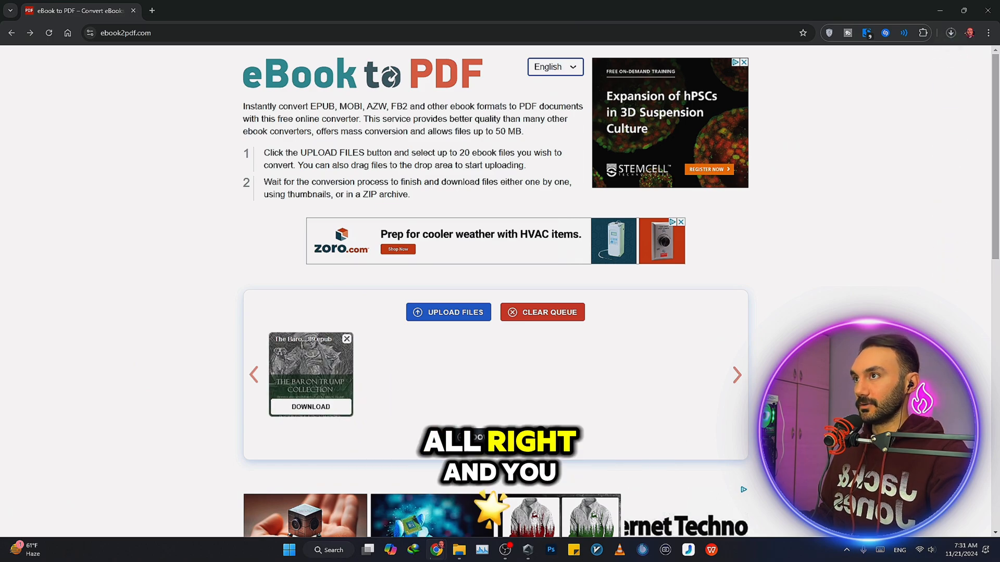
pyautogui.click(951, 33)
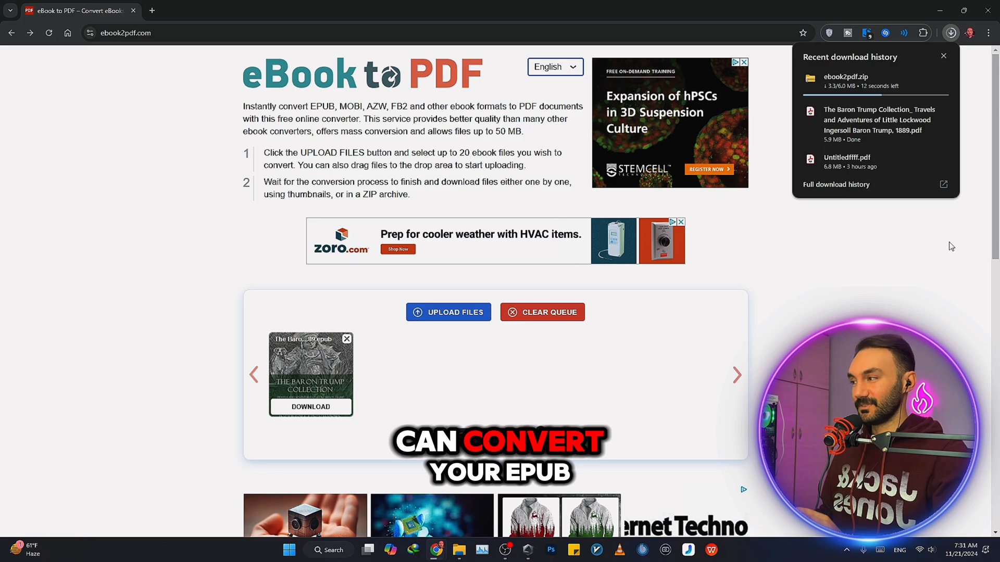